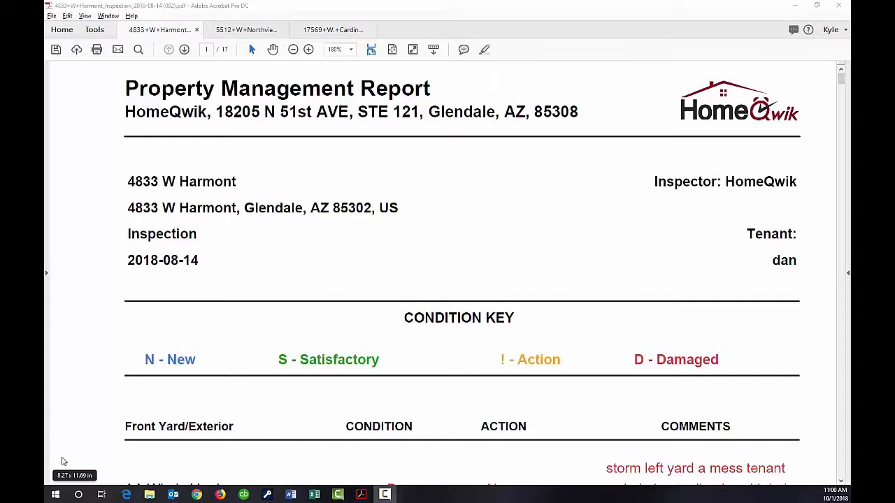
{"action": "mouse_move", "coordinate": [84, 271]}
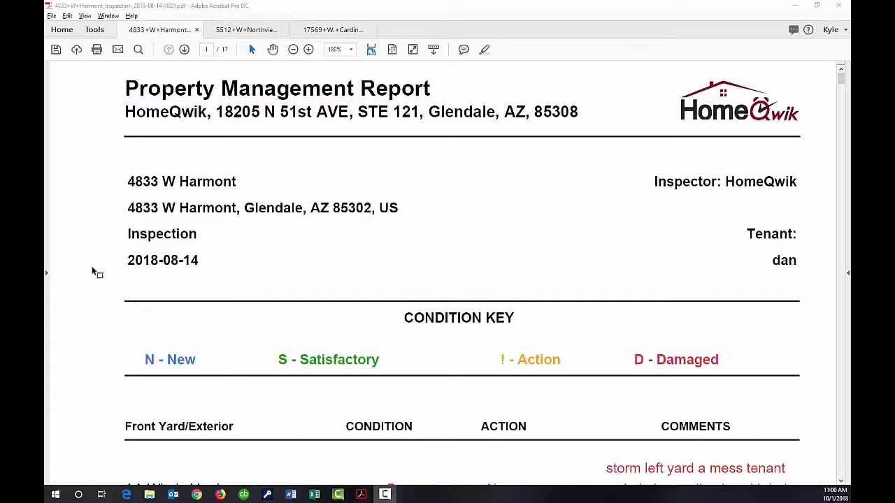
{"action": "mouse_move", "coordinate": [431, 209]}
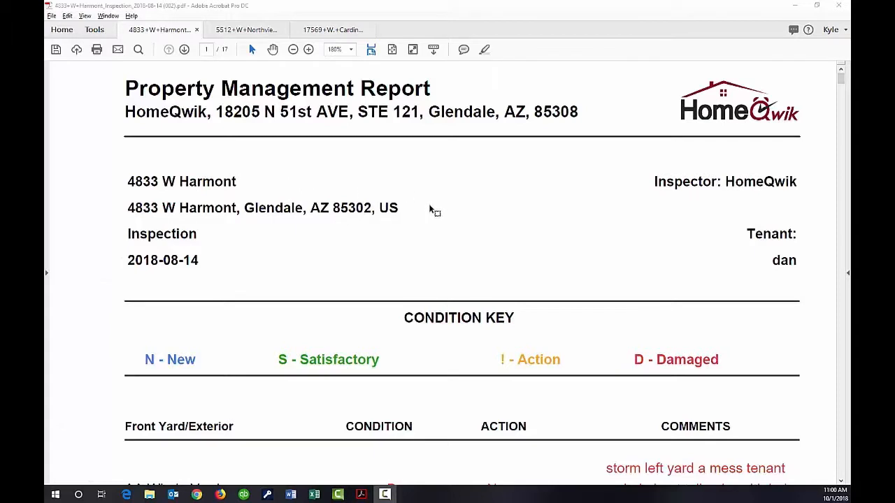
{"action": "mouse_move", "coordinate": [249, 341]}
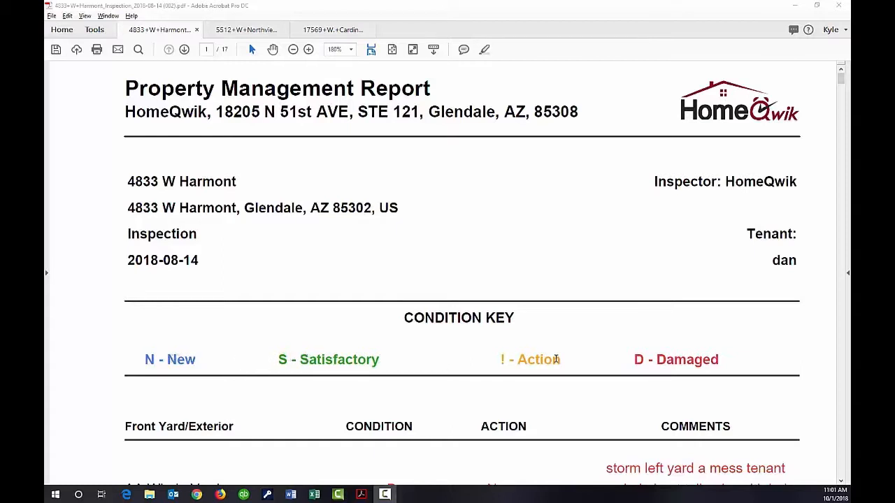
Scroll to the Front Yard/Exterior table with the whole yard marked damaged by a storm.
{"action": "scroll", "scroll_direction": "down", "scroll_amount": 3}
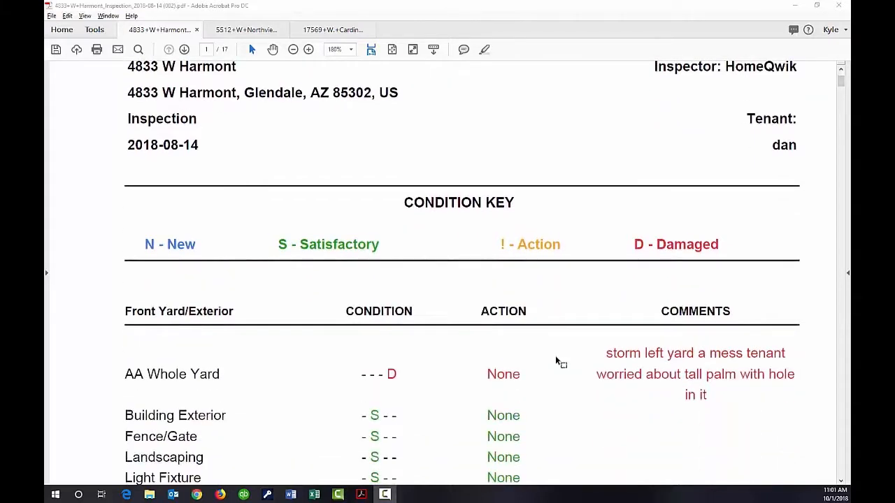
{"action": "scroll", "scroll_direction": "down", "scroll_amount": 3}
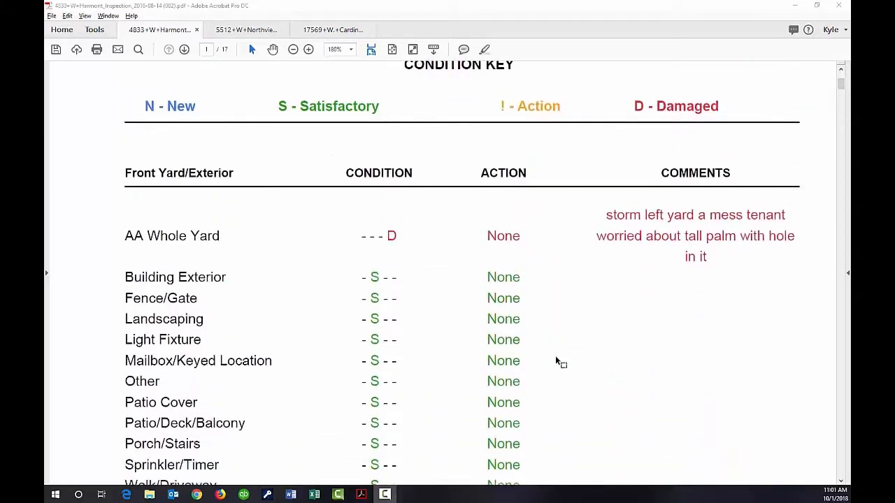
{"action": "mouse_move", "coordinate": [554, 341]}
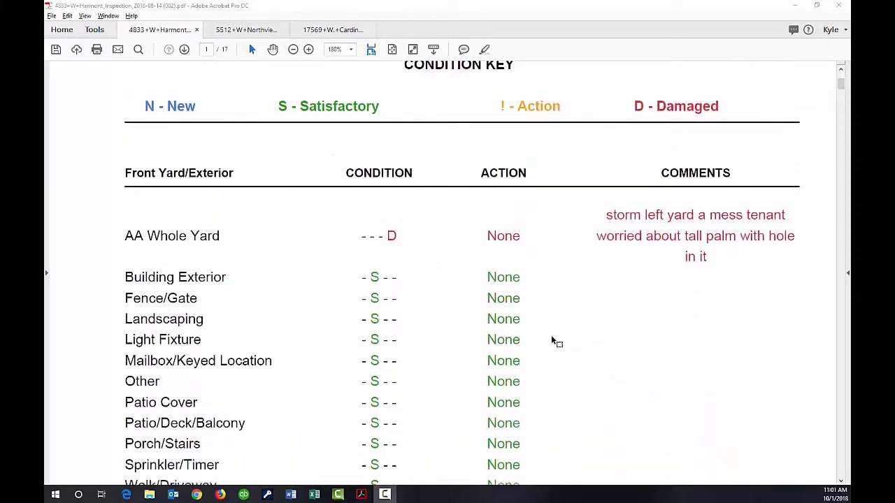
{"action": "mouse_move", "coordinate": [566, 340]}
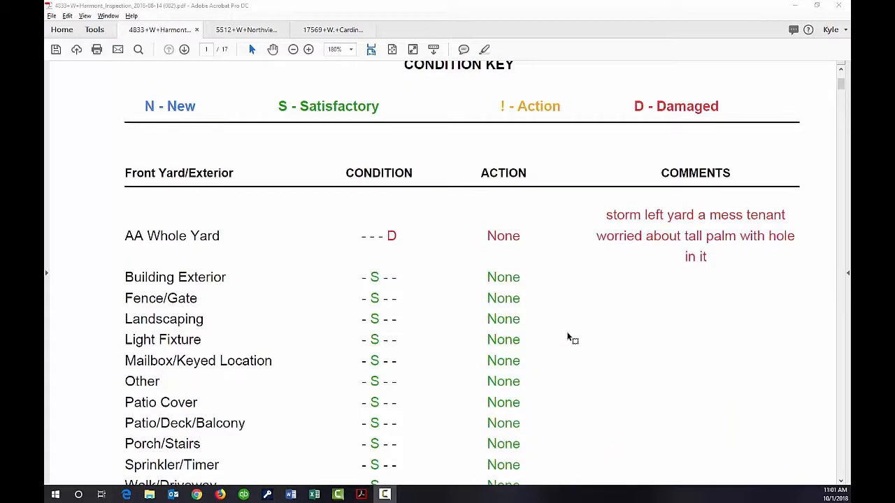
{"action": "mouse_move", "coordinate": [586, 299]}
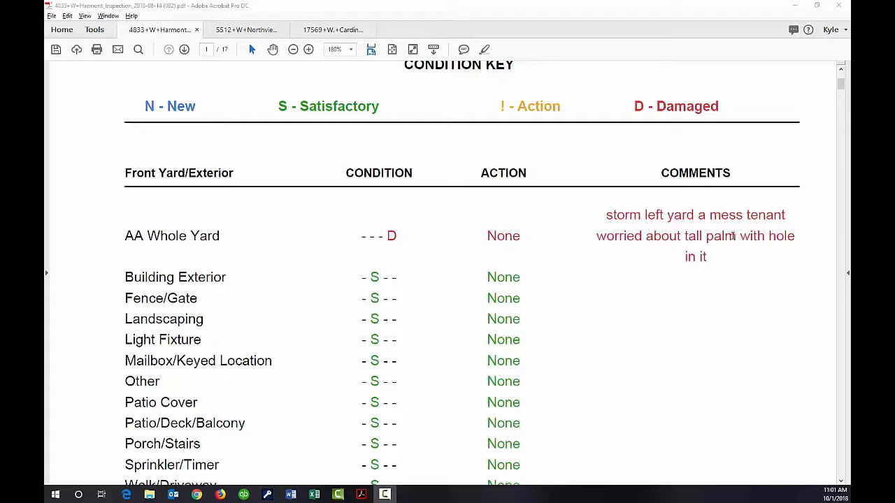
{"action": "mouse_move", "coordinate": [646, 310]}
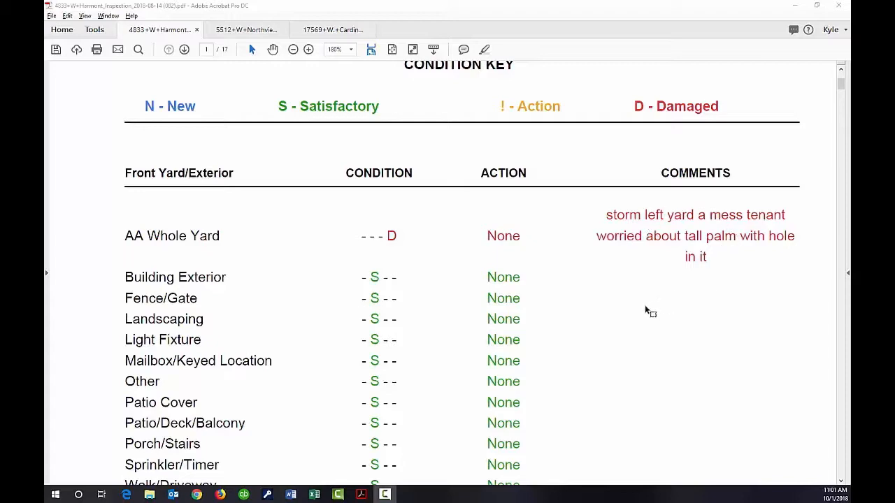
Scroll through the Harmont report's timestamped photos down to the Fence/Gate pictures on page 16.
{"action": "scroll", "scroll_direction": "down", "scroll_amount": 3}
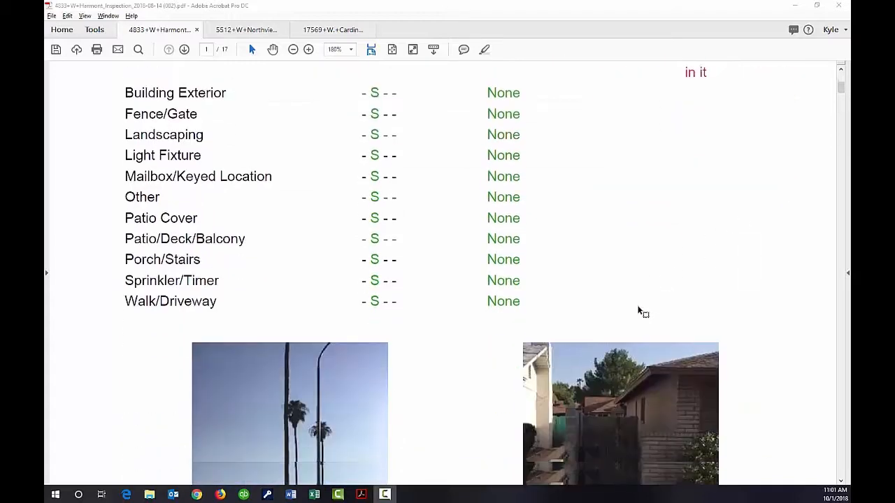
{"action": "scroll", "scroll_direction": "down", "scroll_amount": 3}
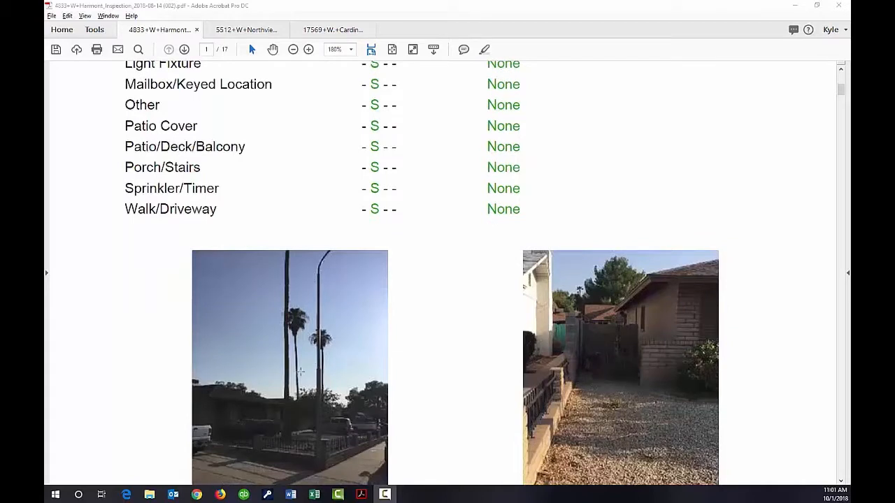
{"action": "mouse_move", "coordinate": [323, 260]}
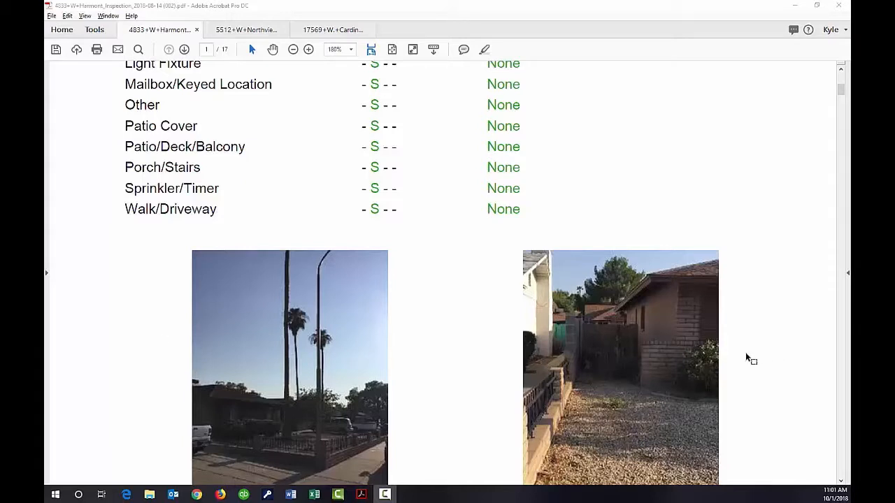
{"action": "scroll", "scroll_direction": "down", "scroll_amount": 3}
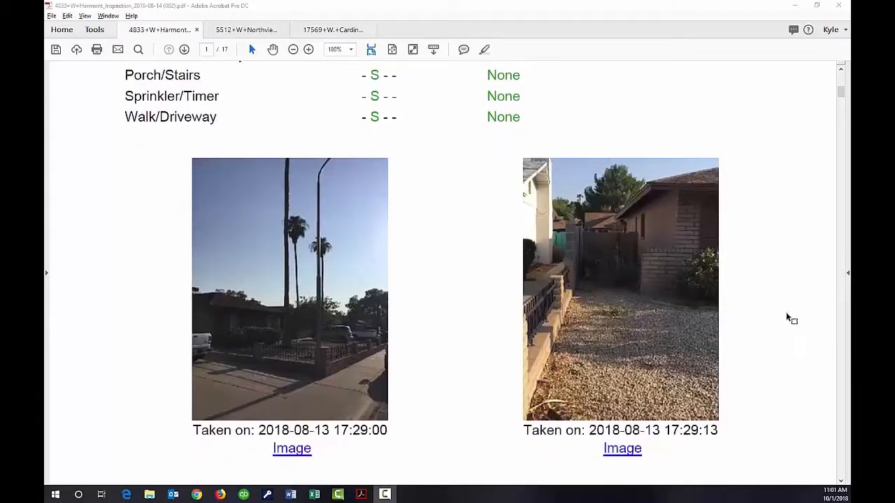
{"action": "scroll", "scroll_direction": "down", "scroll_amount": 3}
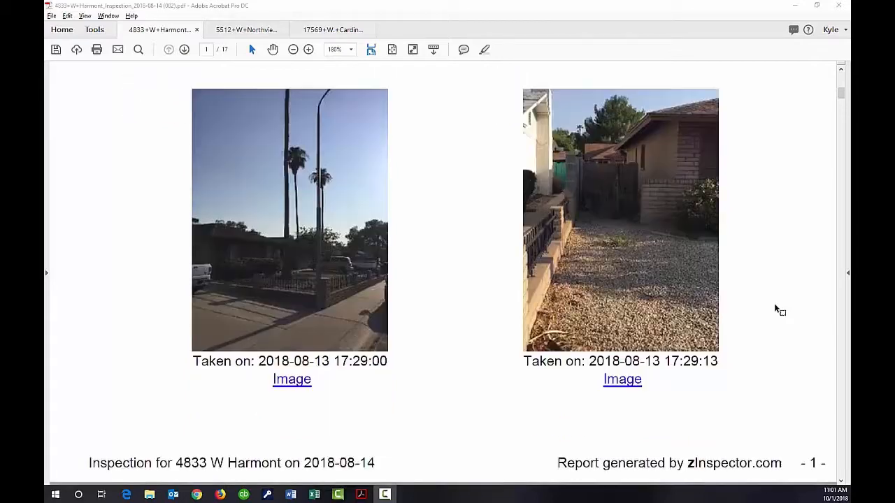
{"action": "scroll", "scroll_direction": "down", "scroll_amount": 3}
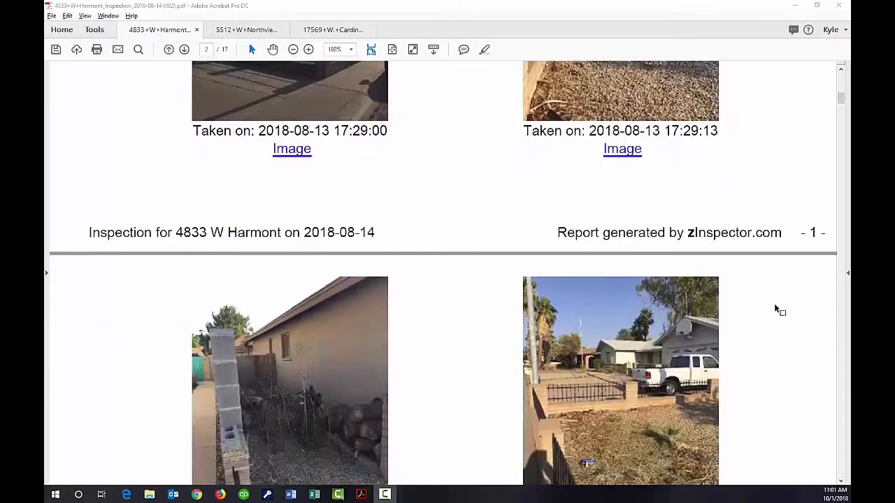
{"action": "scroll", "scroll_direction": "down", "scroll_amount": 3}
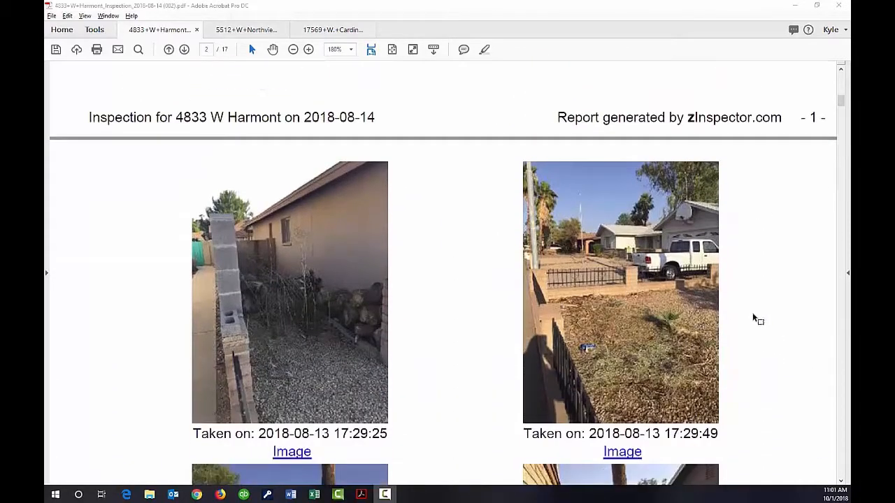
{"action": "scroll", "scroll_direction": "down", "scroll_amount": 3}
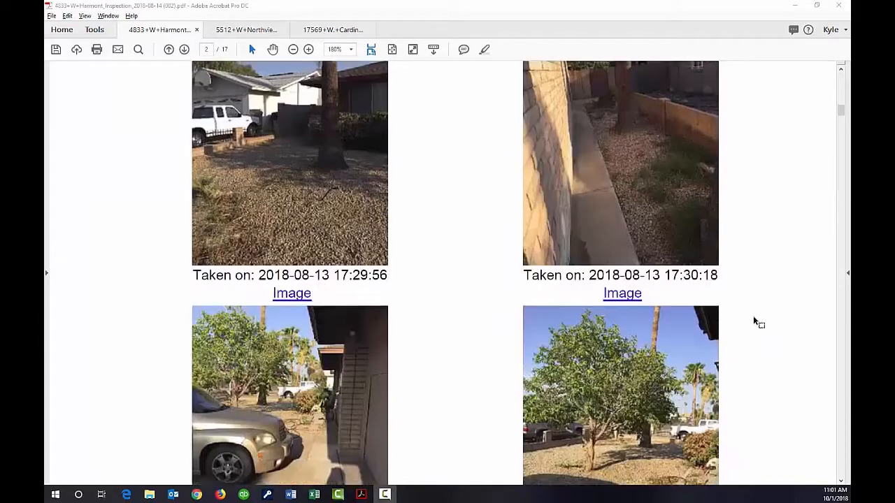
{"action": "scroll", "scroll_direction": "down", "scroll_amount": 3}
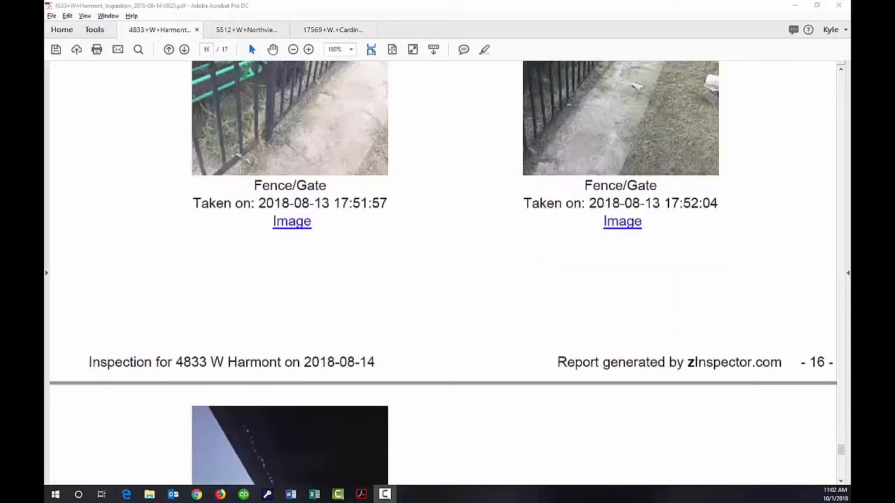
{"action": "left_click", "coordinate": [246, 30]}
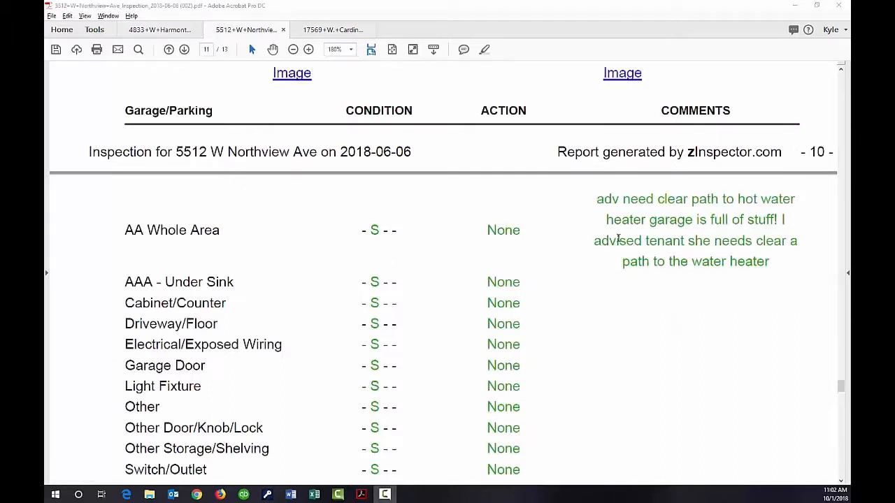
{"action": "mouse_move", "coordinate": [224, 138]}
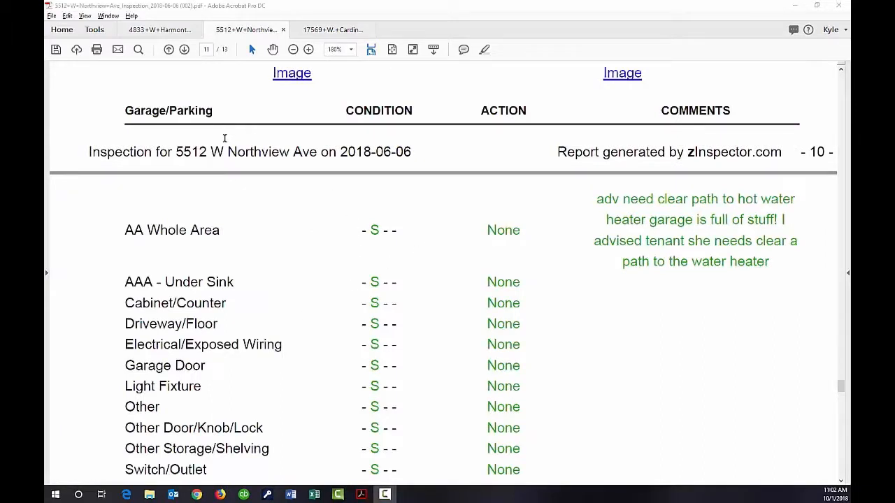
{"action": "mouse_move", "coordinate": [714, 246]}
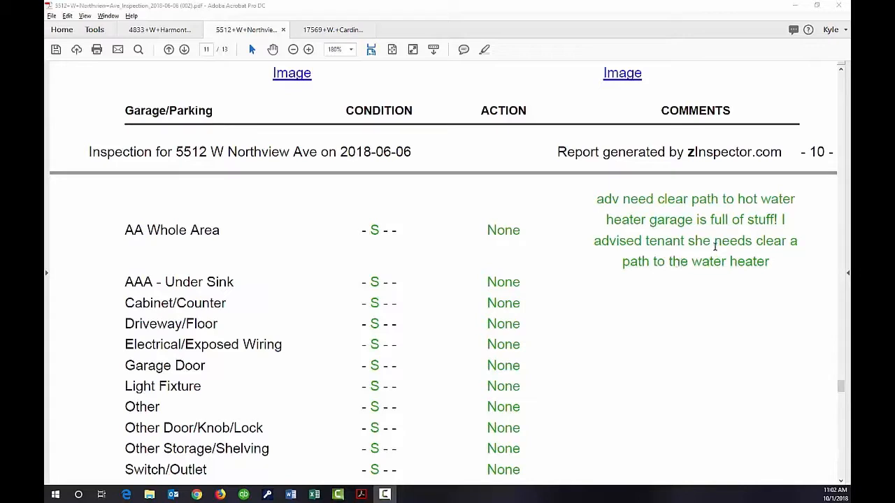
{"action": "mouse_move", "coordinate": [786, 243]}
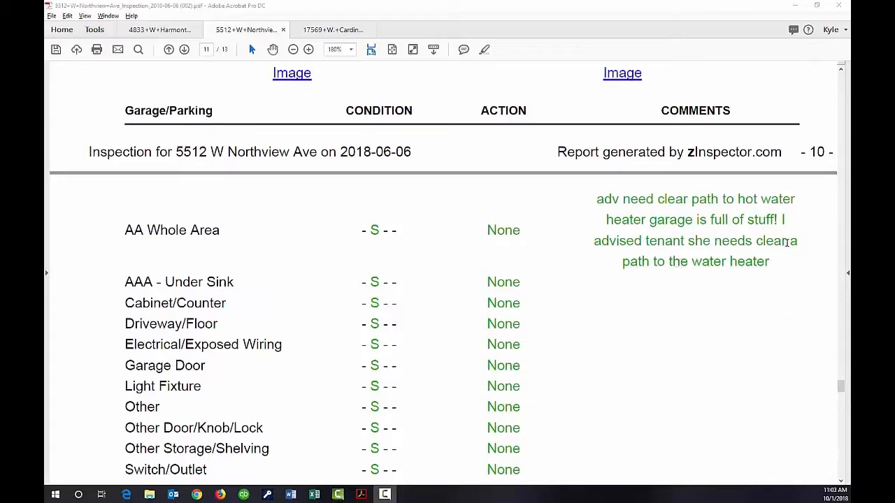
{"action": "mouse_move", "coordinate": [715, 327]}
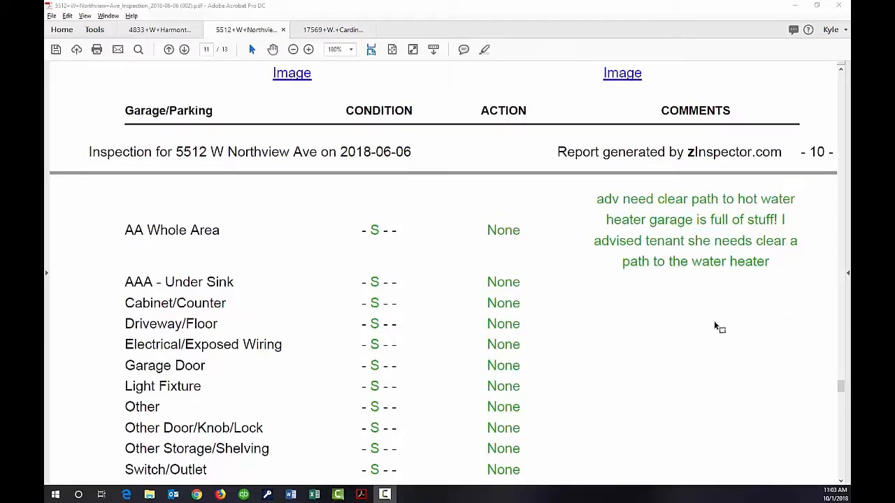
Scroll past the 2018-06-06 photos to the Northview report's Additional and Final Comments page.
{"action": "scroll", "scroll_direction": "down", "scroll_amount": 3}
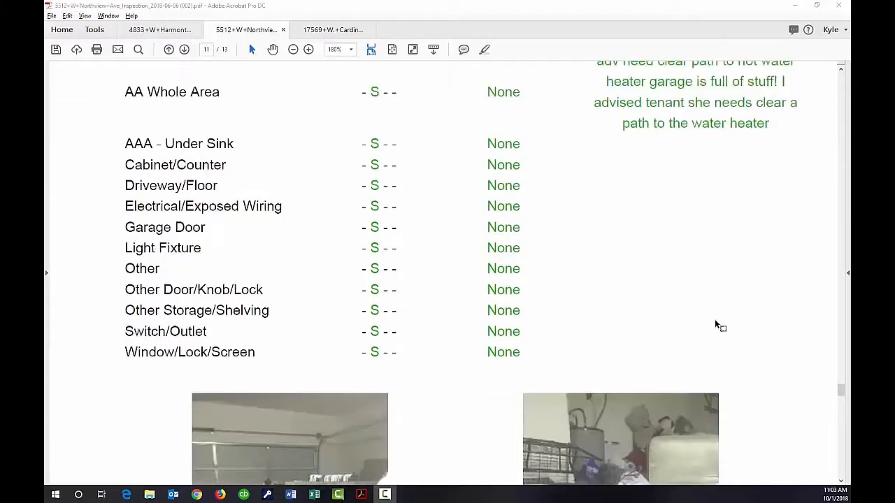
{"action": "scroll", "scroll_direction": "down", "scroll_amount": 3}
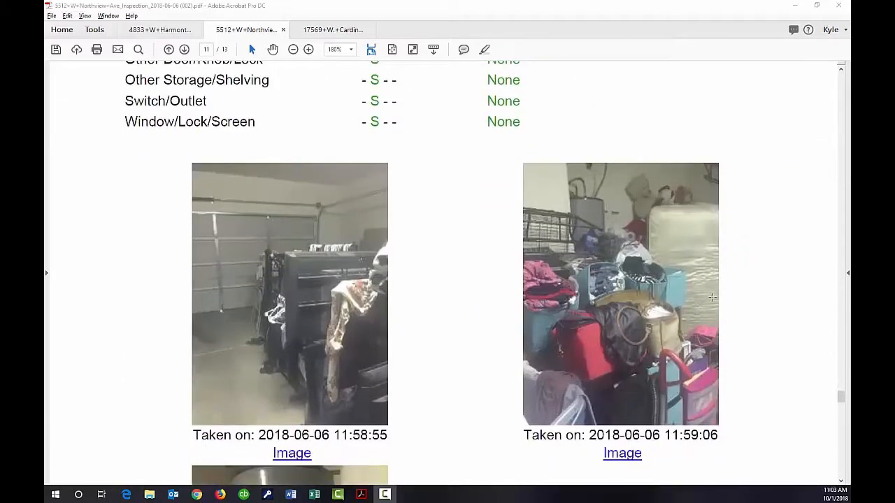
{"action": "scroll", "scroll_direction": "down", "scroll_amount": 3}
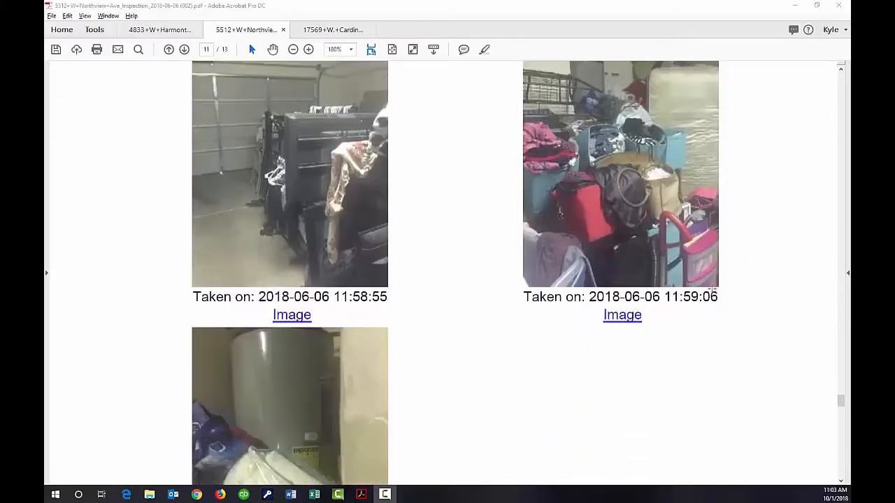
{"action": "scroll", "scroll_direction": "down", "scroll_amount": 3}
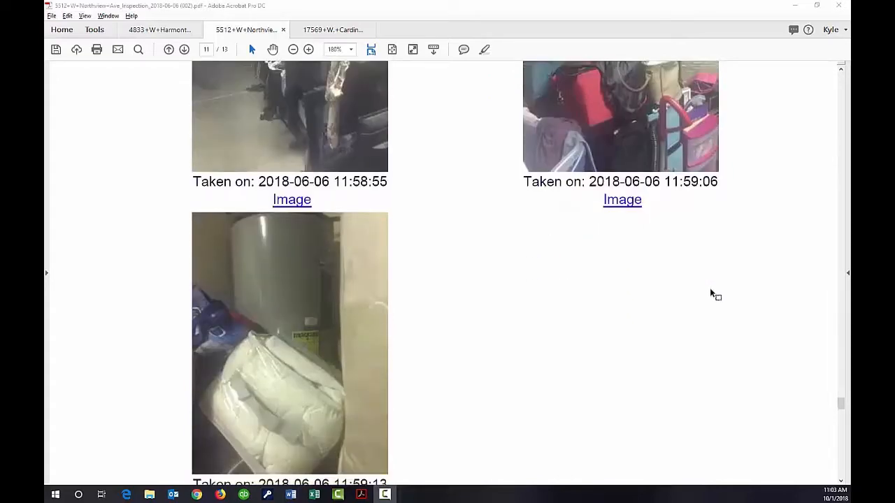
{"action": "mouse_move", "coordinate": [695, 310]}
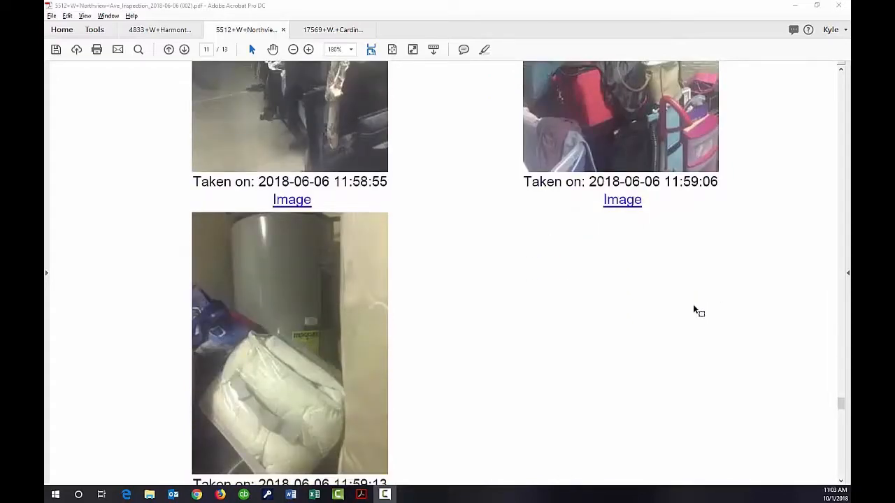
{"action": "scroll", "scroll_direction": "down", "scroll_amount": 3}
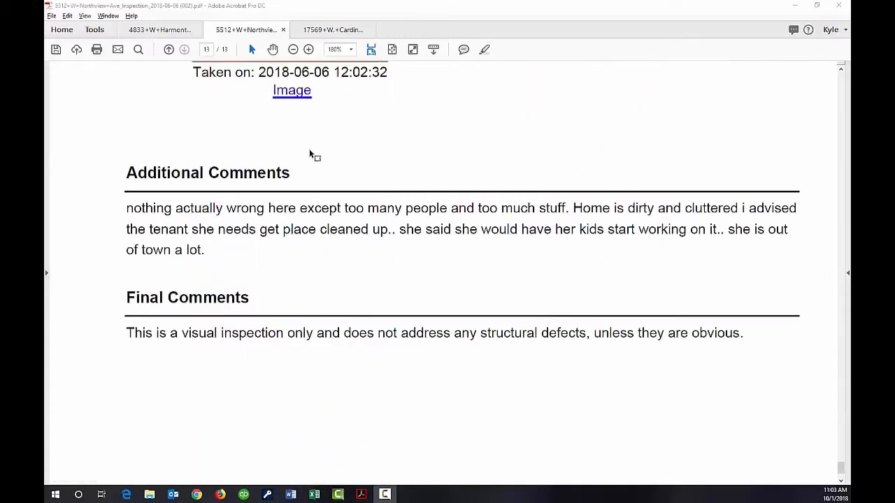
{"action": "mouse_move", "coordinate": [399, 144]}
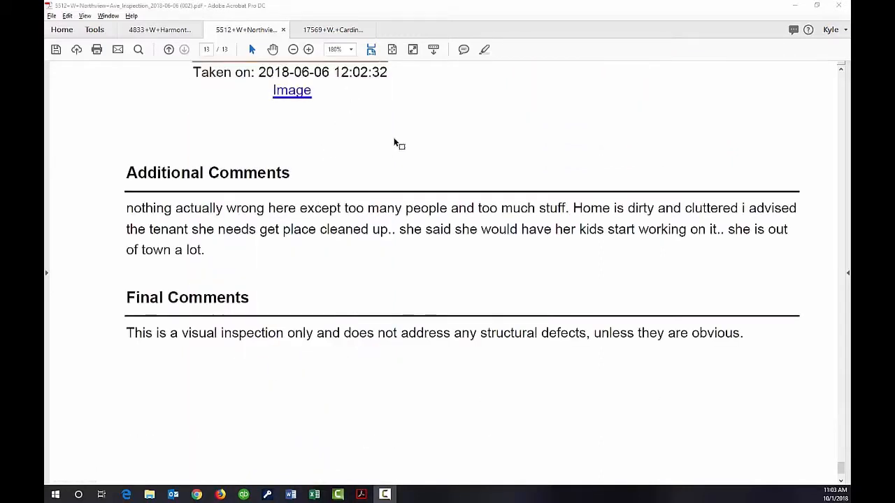
{"action": "mouse_move", "coordinate": [446, 154]}
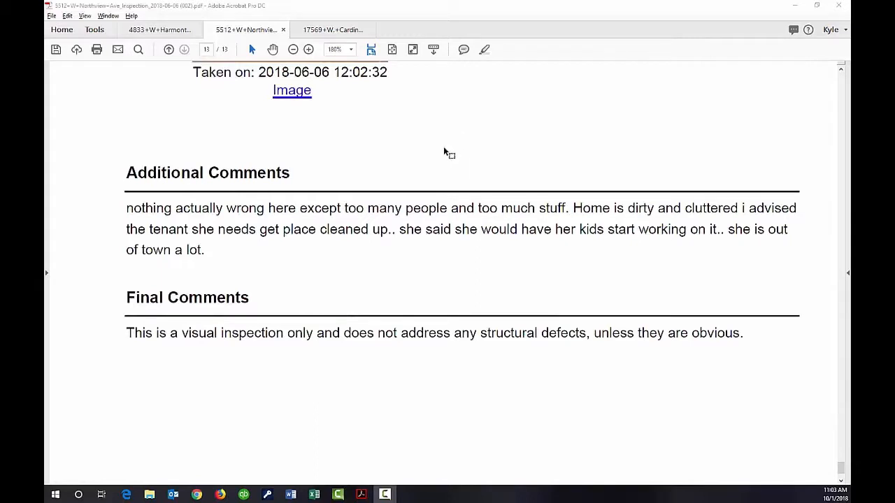
{"action": "mouse_move", "coordinate": [413, 202]}
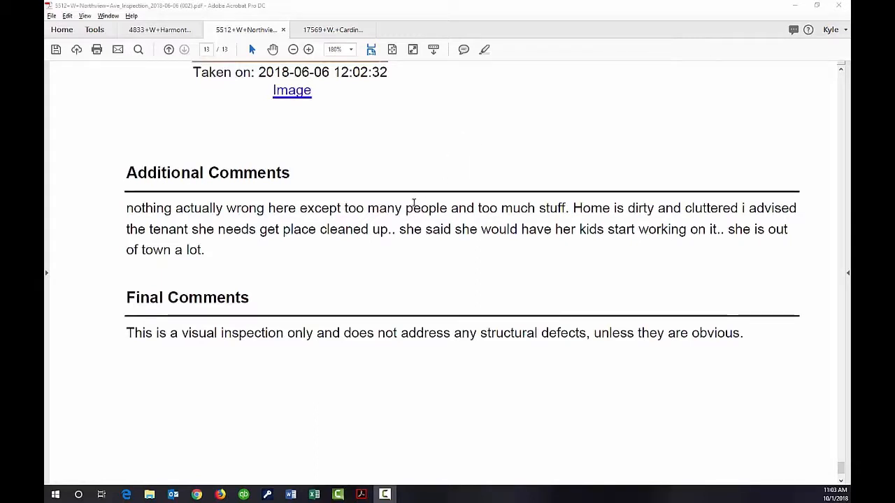
{"action": "mouse_move", "coordinate": [574, 215]}
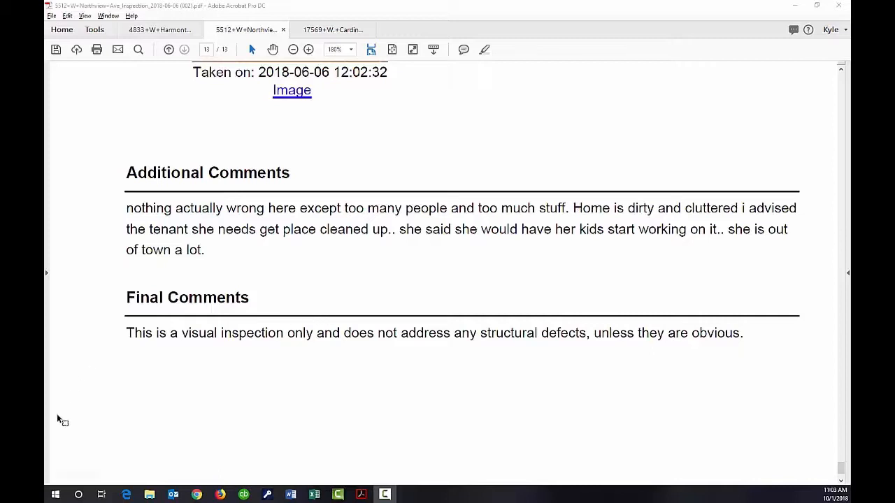
Switch to the Cardinal report and scroll past the Bedroom 2 table to the baseboard mildew photos.
{"action": "left_click", "coordinate": [333, 29]}
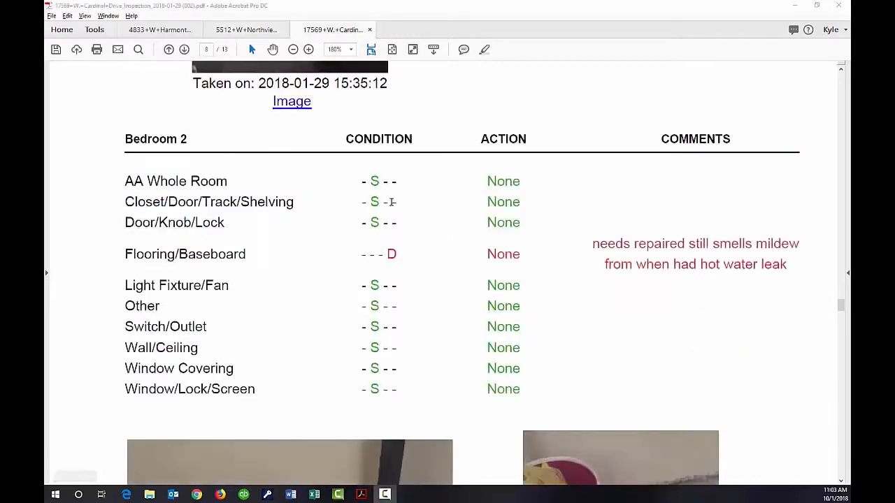
{"action": "mouse_move", "coordinate": [562, 196]}
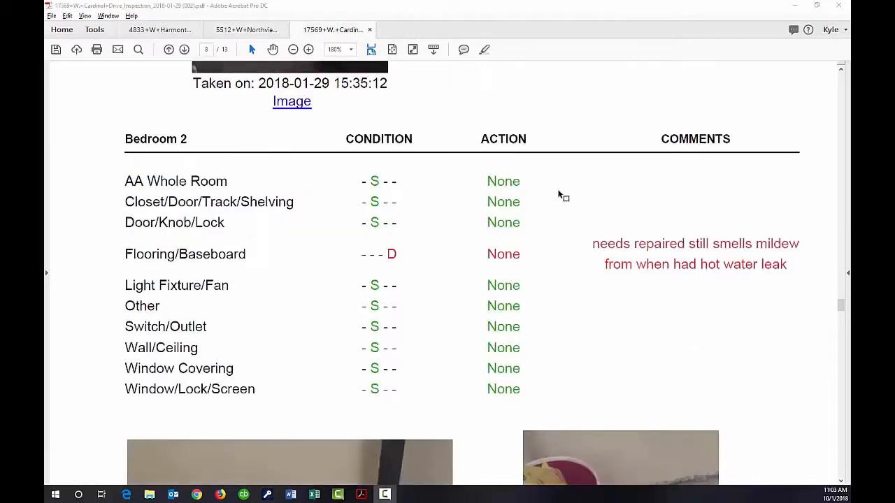
{"action": "mouse_move", "coordinate": [417, 263]}
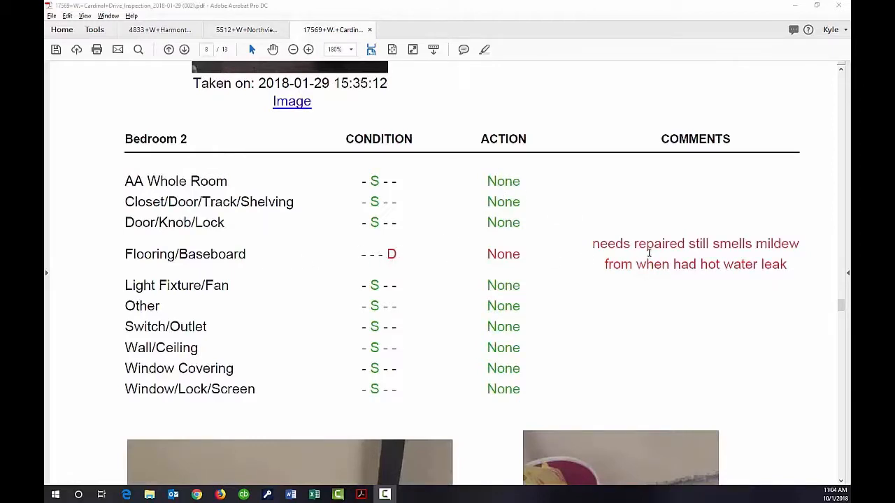
{"action": "scroll", "scroll_direction": "down", "scroll_amount": 3}
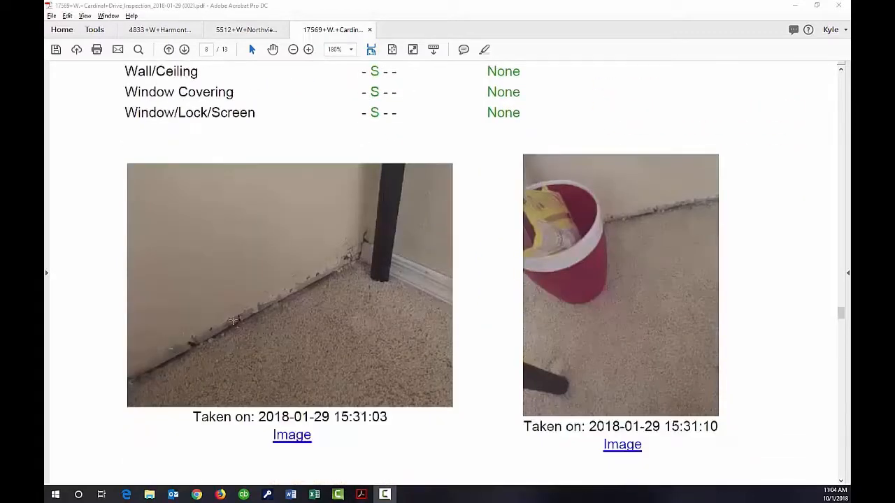
{"action": "mouse_move", "coordinate": [311, 295]}
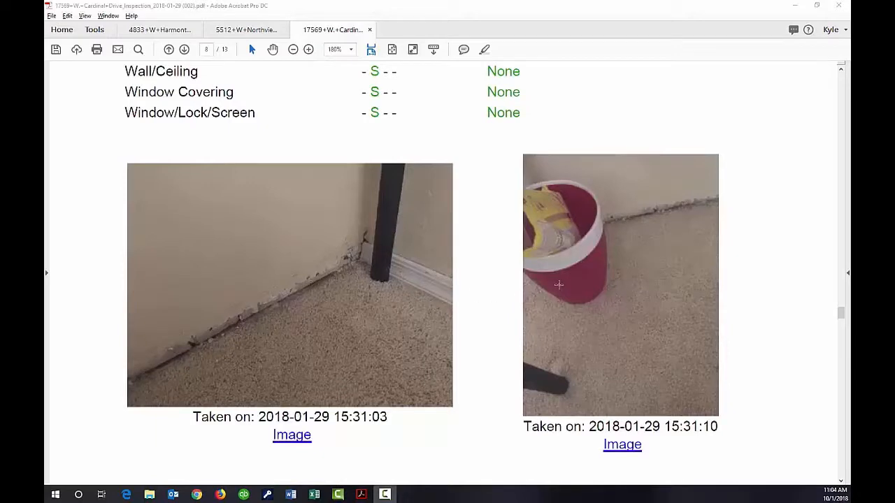
{"action": "scroll", "scroll_direction": "down", "scroll_amount": 3}
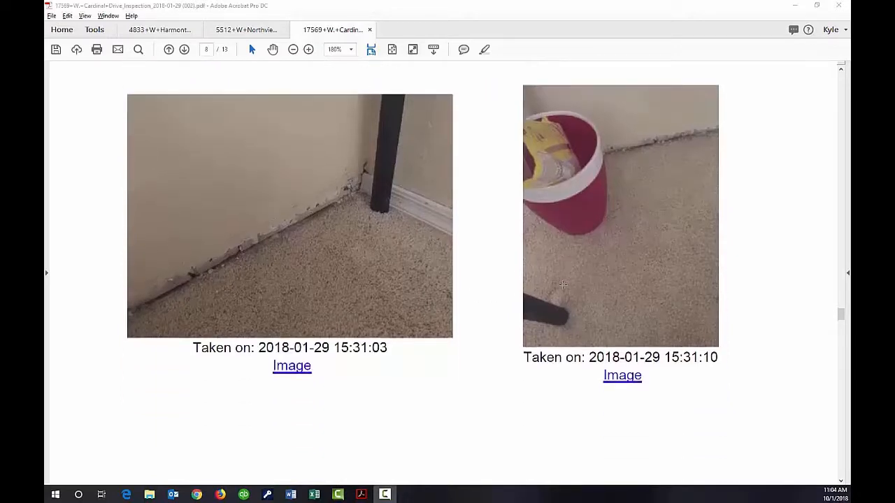
Scroll to page 12 of the Cardinal report with Additional Comments about missed portal messages.
{"action": "scroll", "scroll_direction": "down", "scroll_amount": 3}
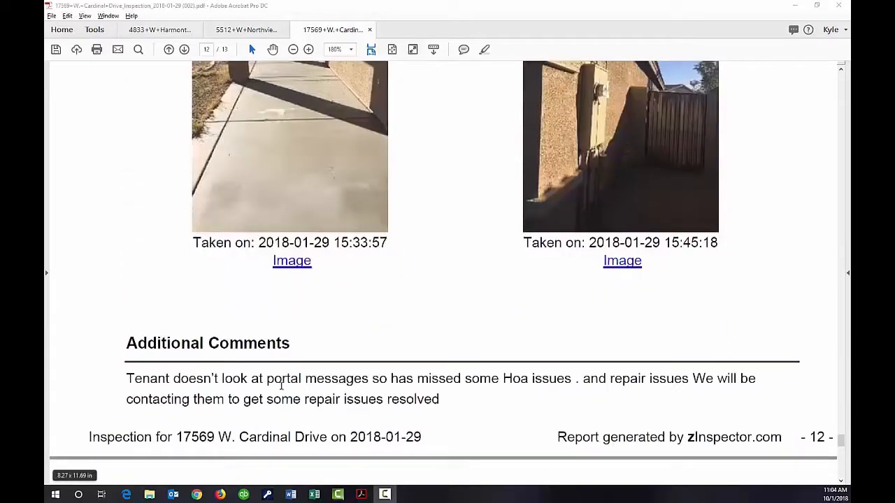
{"action": "mouse_move", "coordinate": [329, 342]}
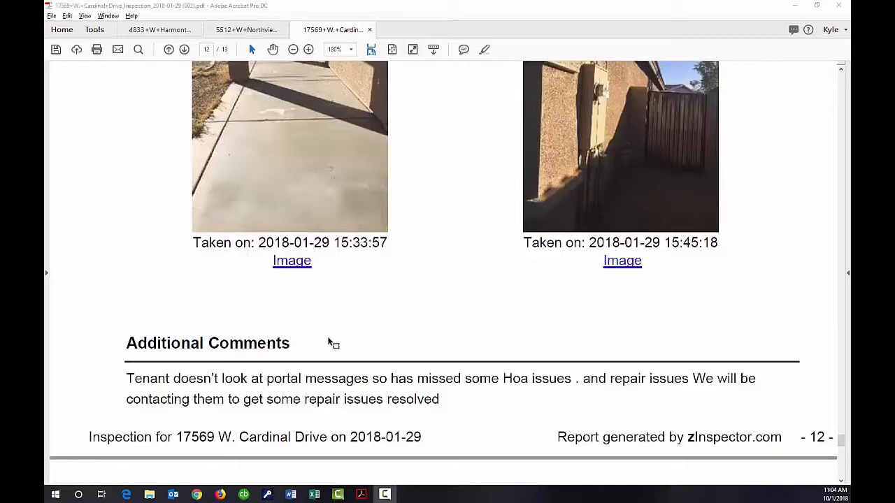
{"action": "mouse_move", "coordinate": [334, 315]}
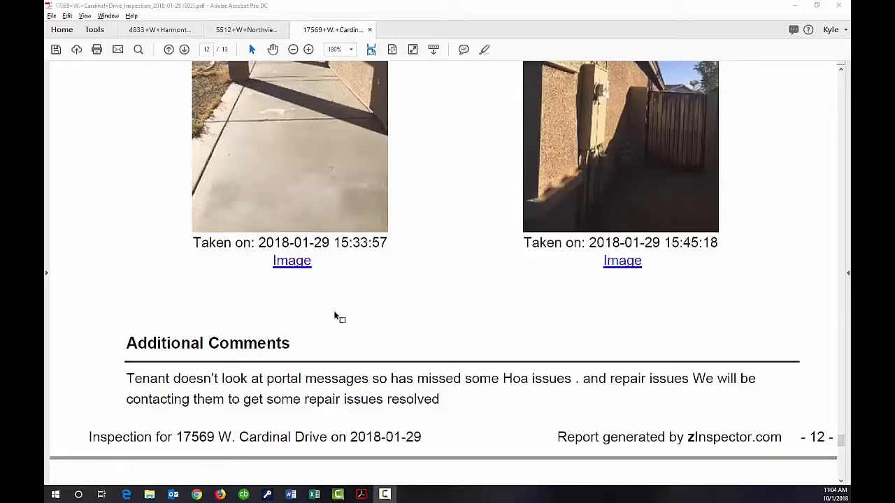
{"action": "mouse_move", "coordinate": [344, 316]}
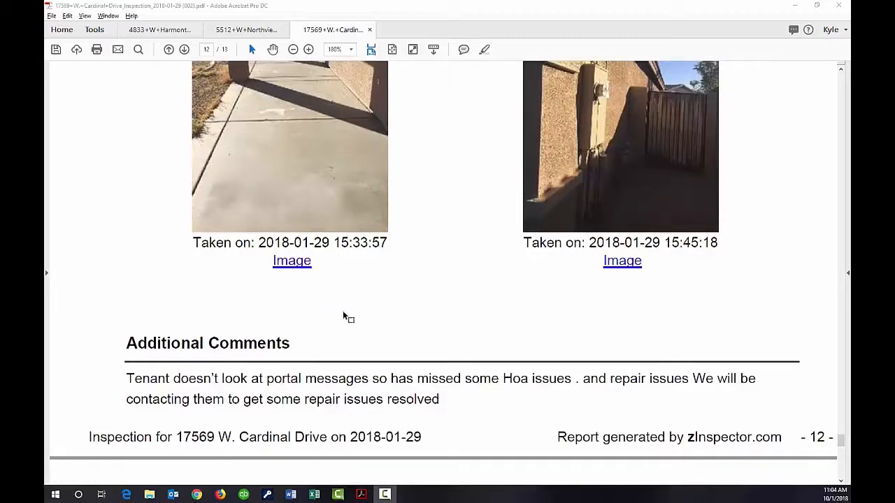
{"action": "mouse_move", "coordinate": [495, 305]}
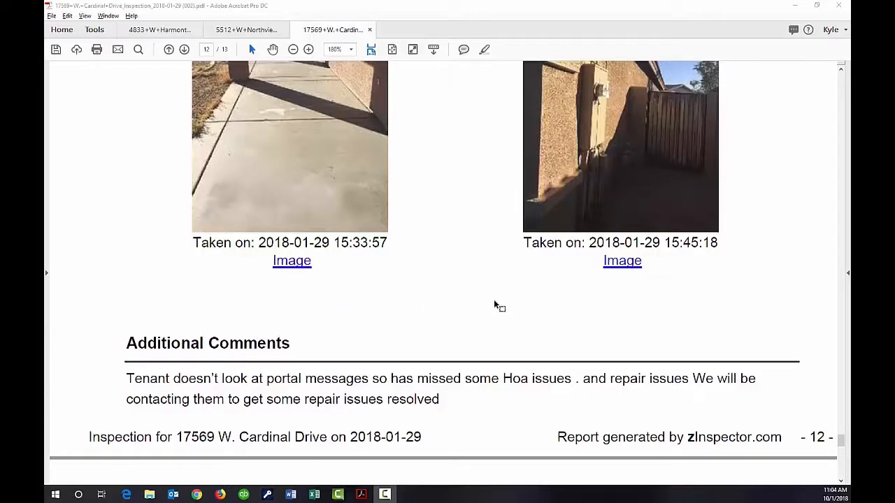
{"action": "mouse_move", "coordinate": [687, 335]}
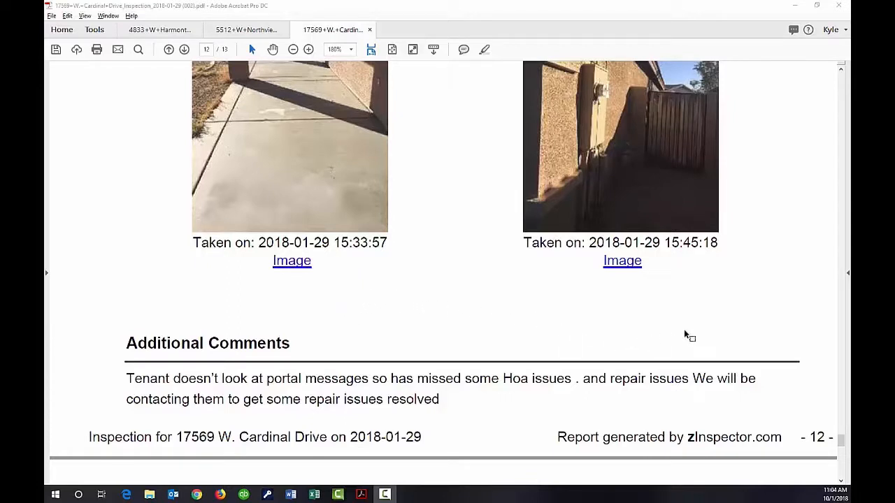
{"action": "mouse_move", "coordinate": [392, 290]}
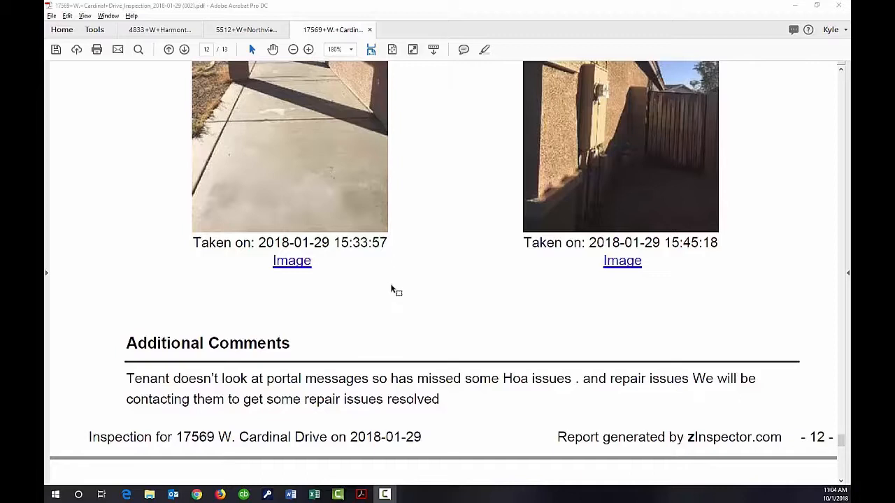
{"action": "mouse_move", "coordinate": [115, 268]}
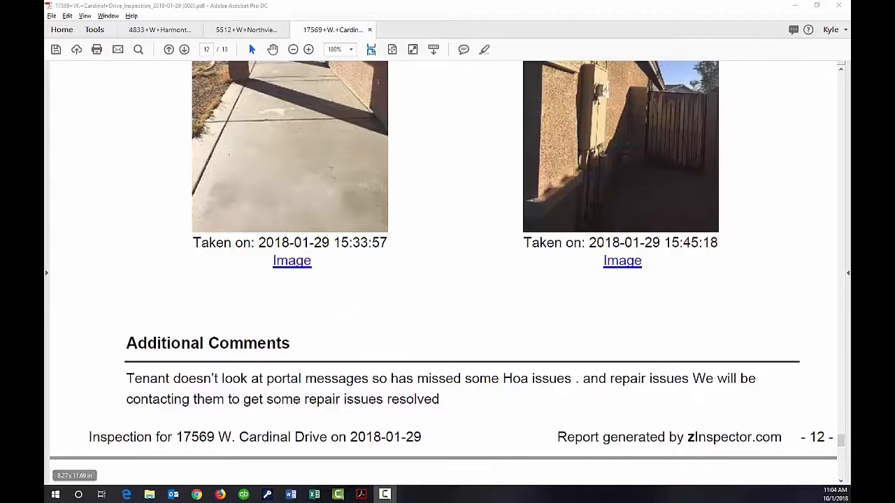
{"action": "mouse_move", "coordinate": [343, 313]}
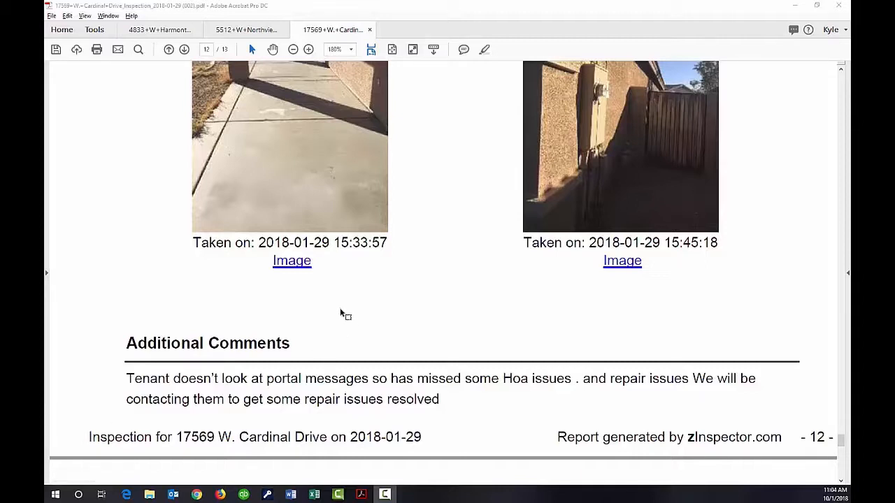
{"action": "mouse_move", "coordinate": [413, 269]}
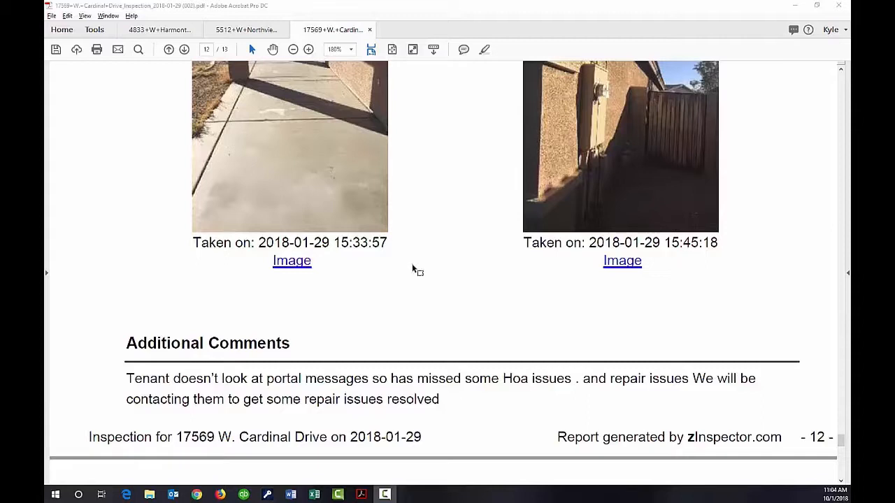
{"action": "mouse_move", "coordinate": [260, 311]}
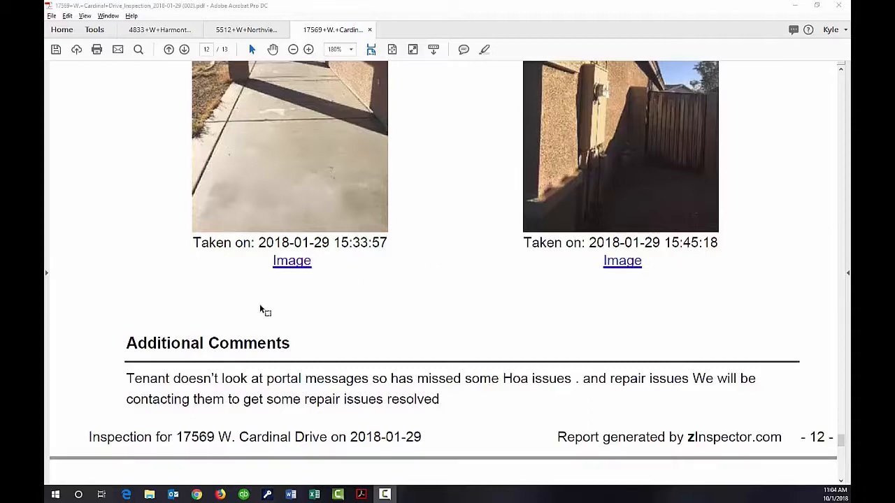
{"action": "mouse_move", "coordinate": [462, 316]}
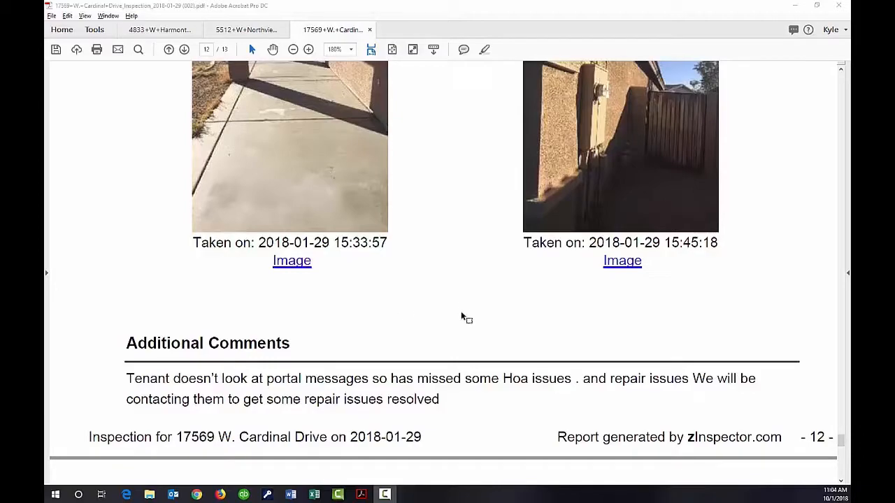